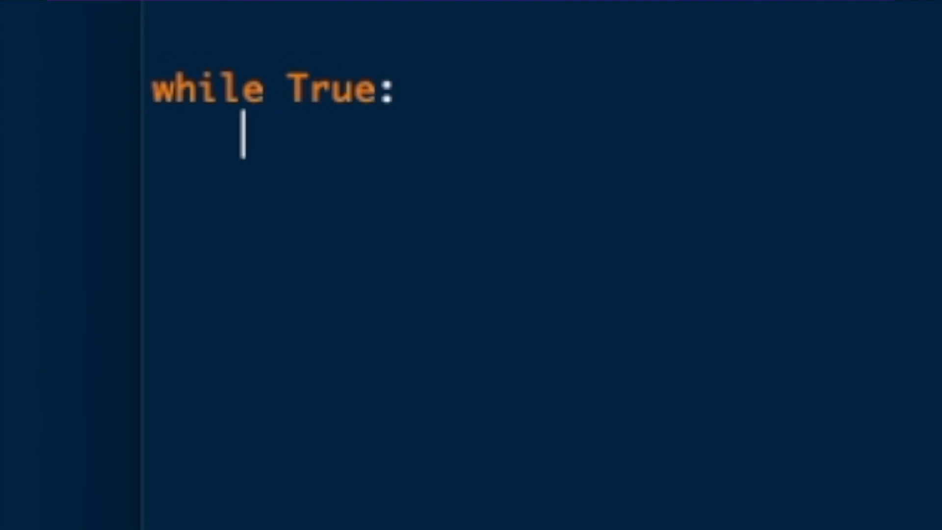
pyautogui.write('print("This')
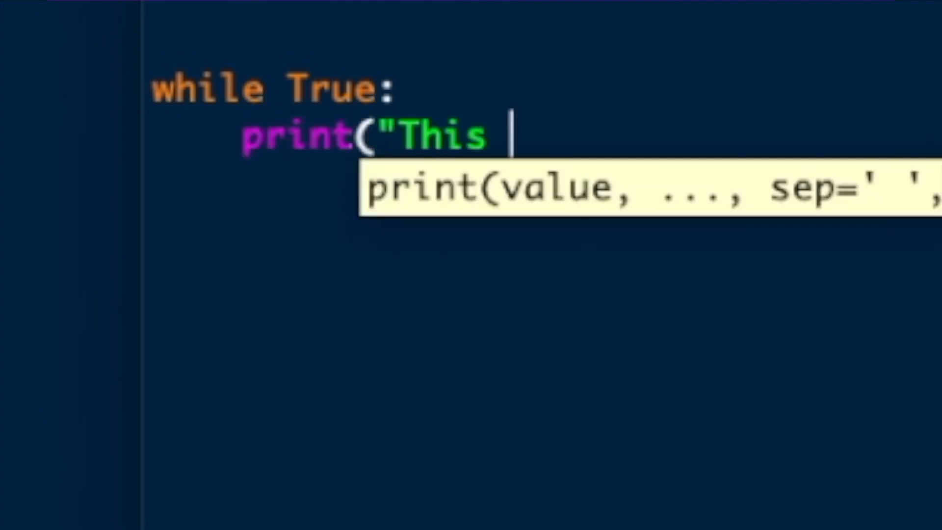
pyautogui.write('is boring")')
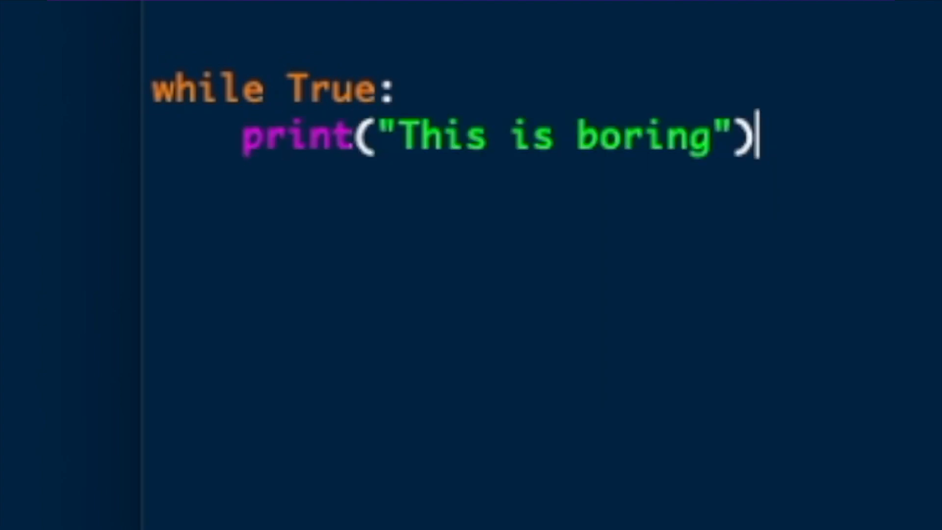